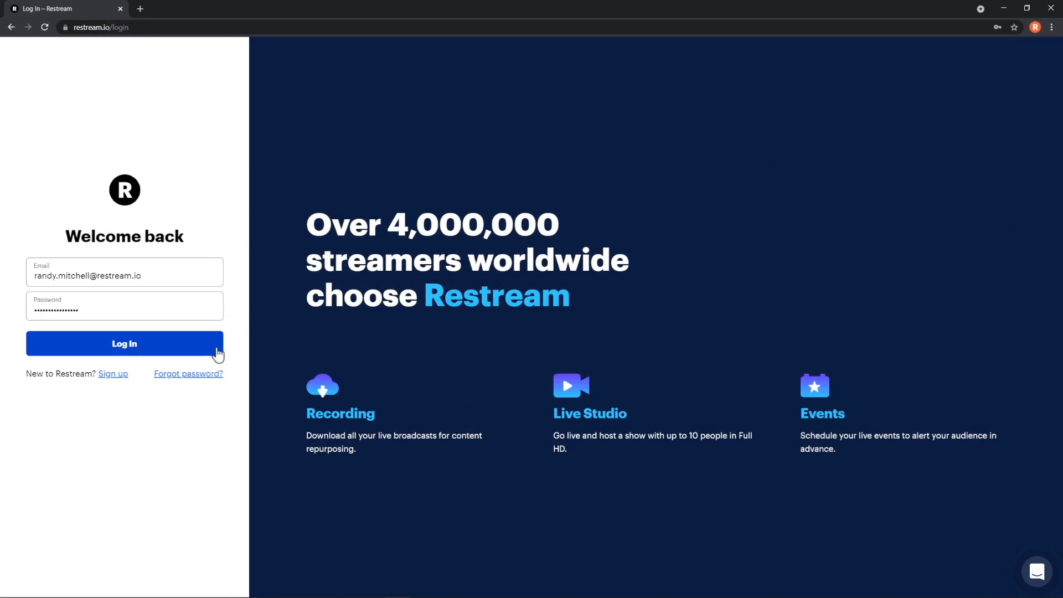
# - Sign in and open a Record Only studio session titled 'First Recording'
pyautogui.click(124, 343)
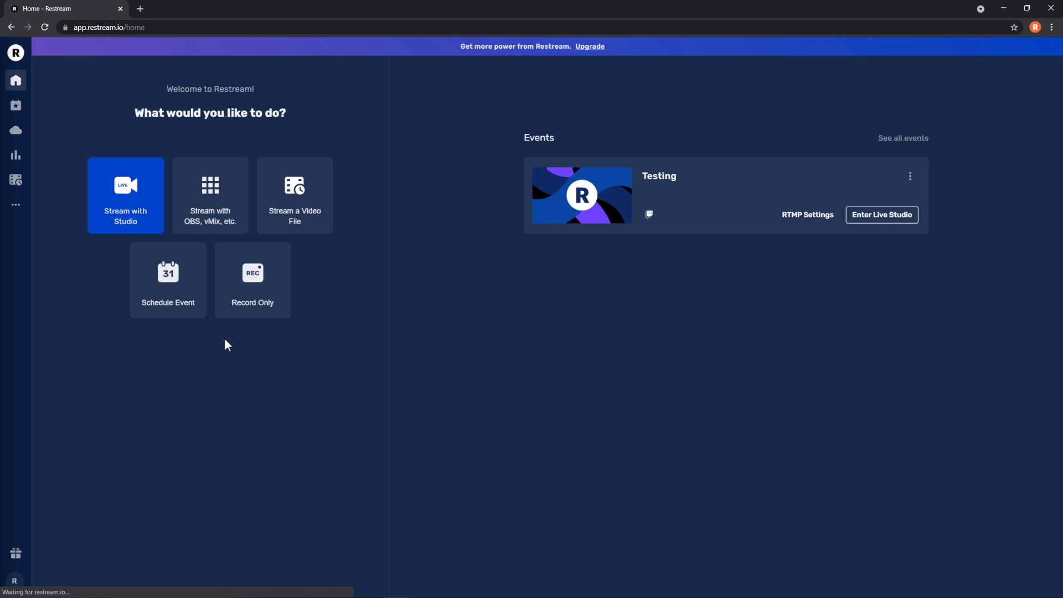
pyautogui.click(253, 281)
pyautogui.write('First Recording')
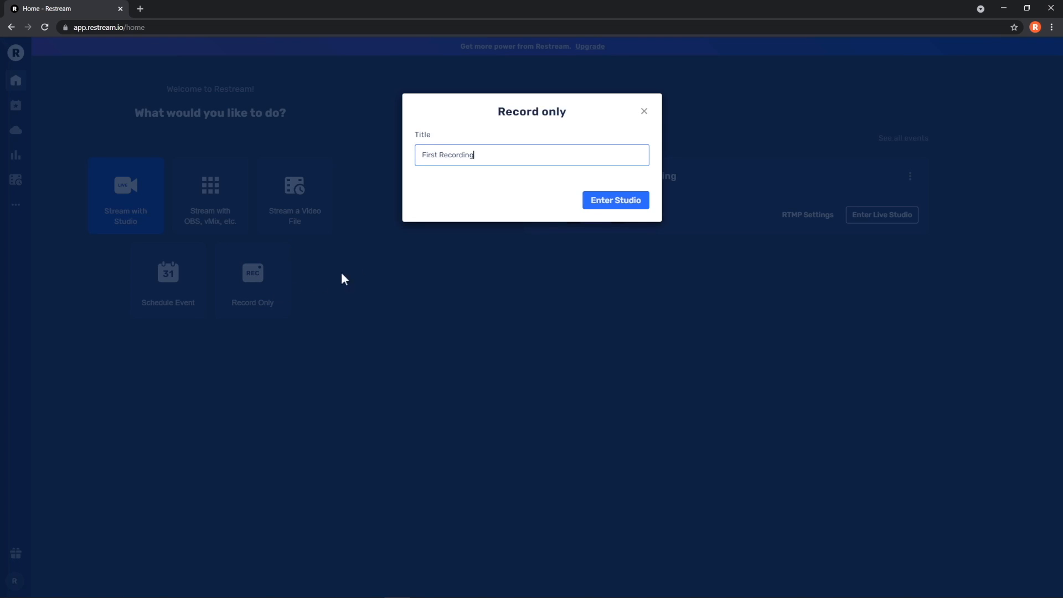
pyautogui.click(614, 199)
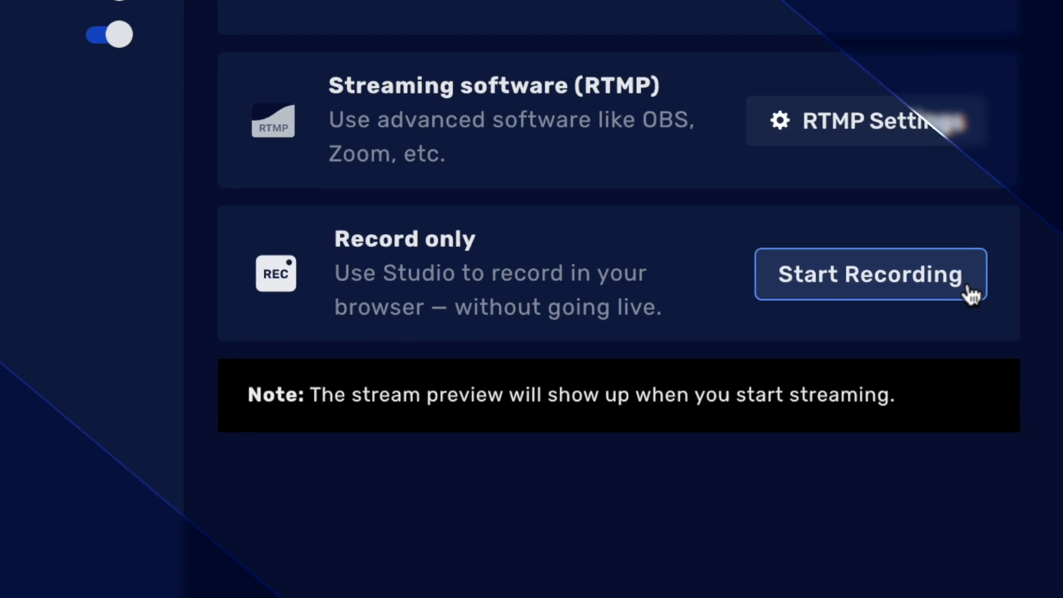
pyautogui.click(871, 274)
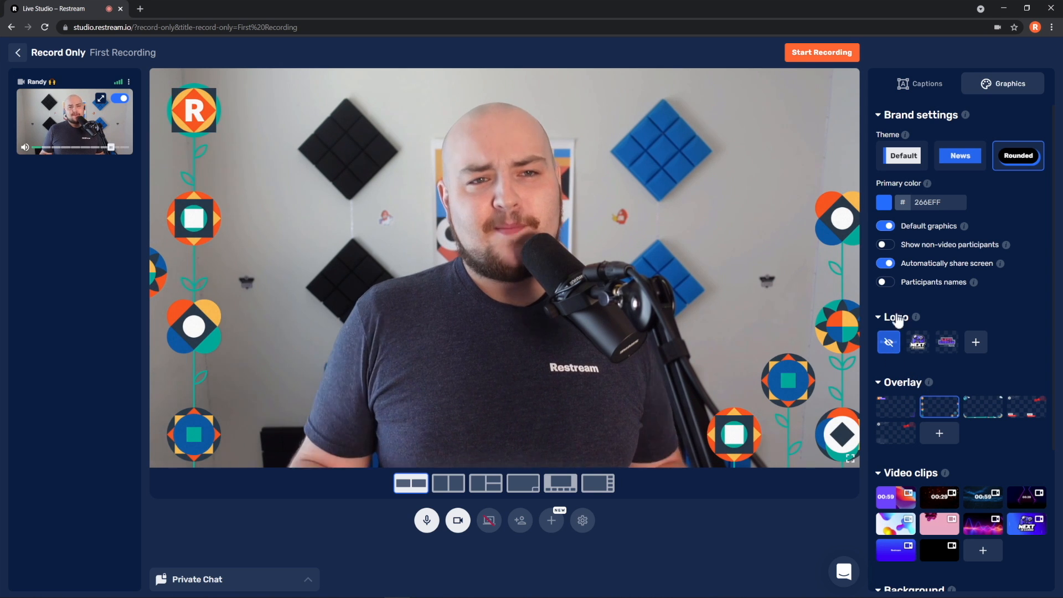
# - Show the Captions list and toggle the first caption card's on-screen display
pyautogui.click(919, 83)
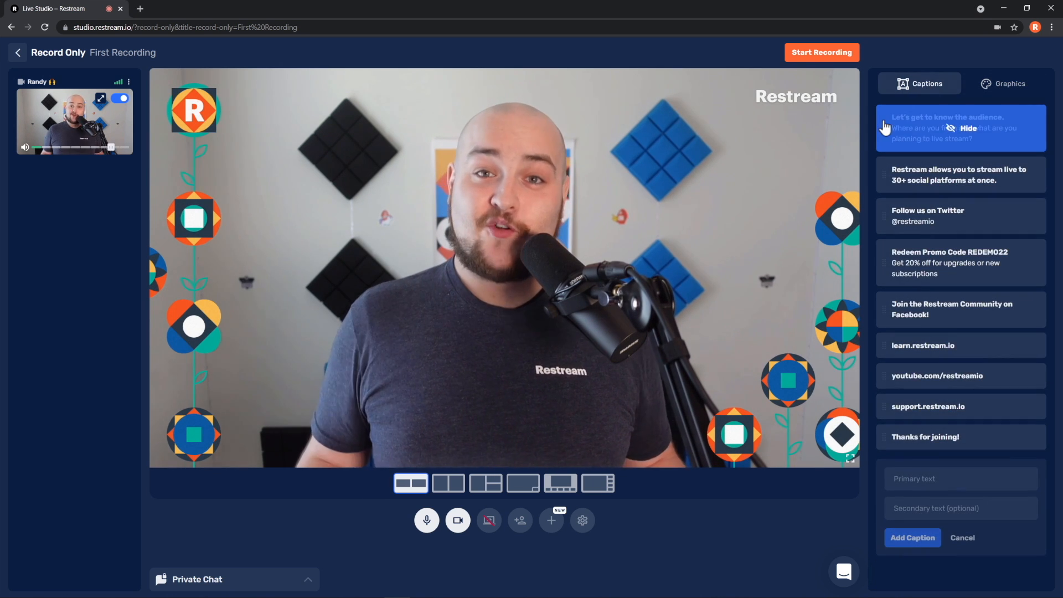
pyautogui.click(959, 127)
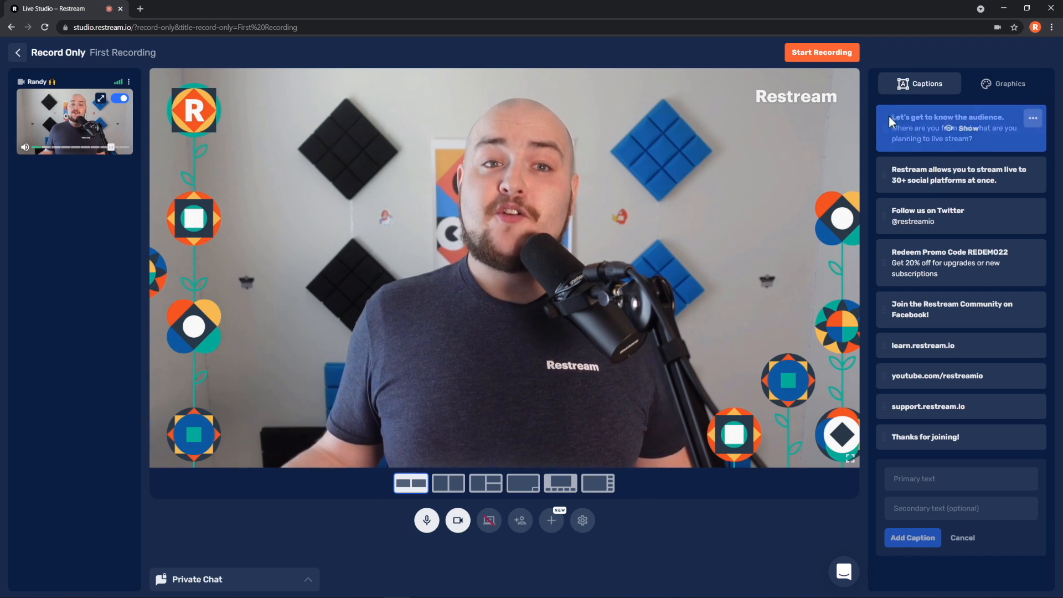
# - Set resolution to Full HD 1080p @ 30 fps and enable high-resolution audio
pyautogui.click(583, 520)
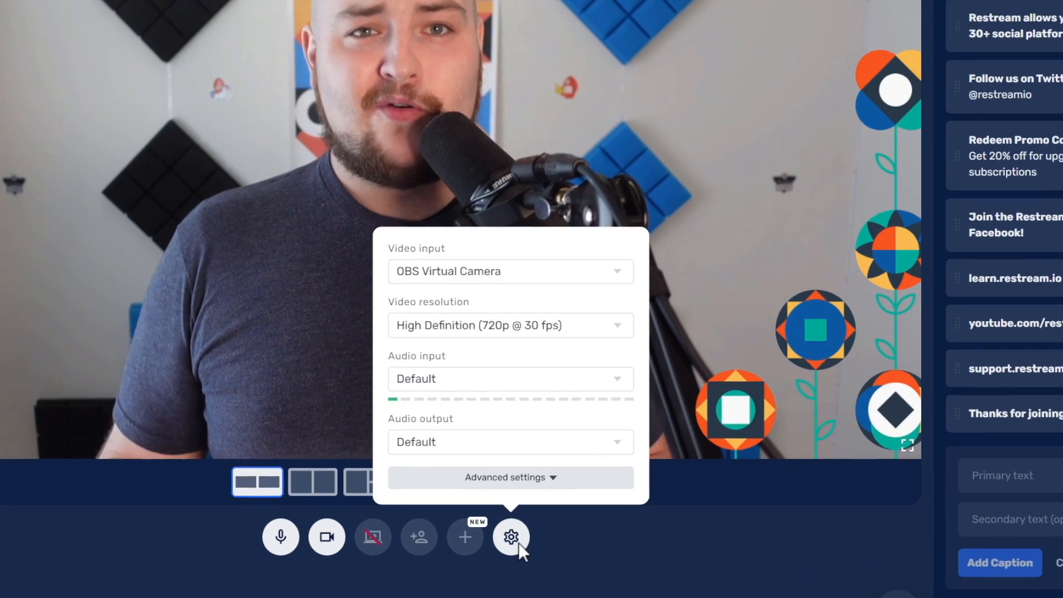
pyautogui.click(508, 325)
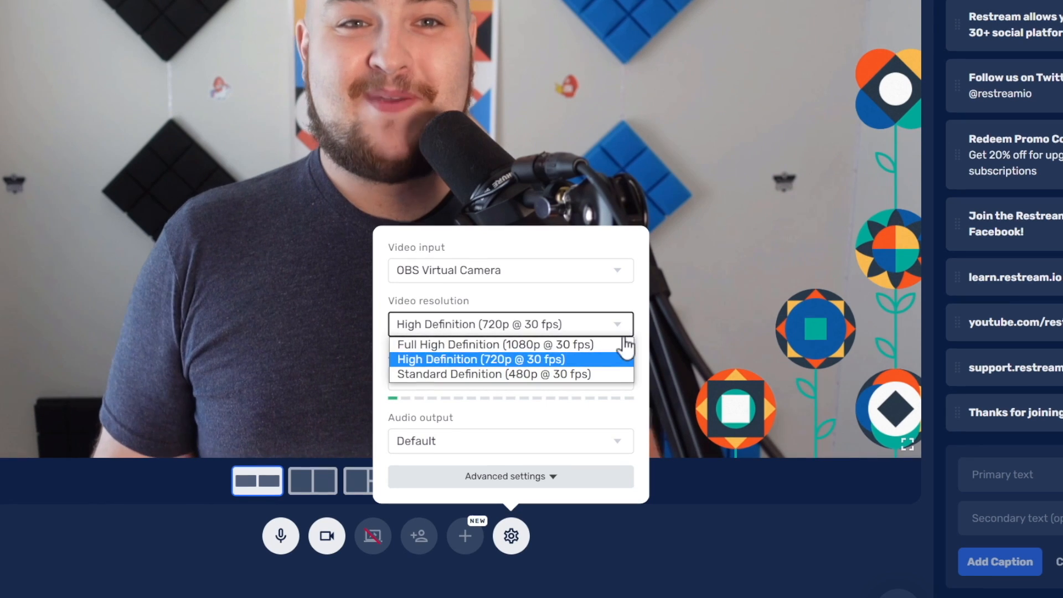
pyautogui.click(496, 344)
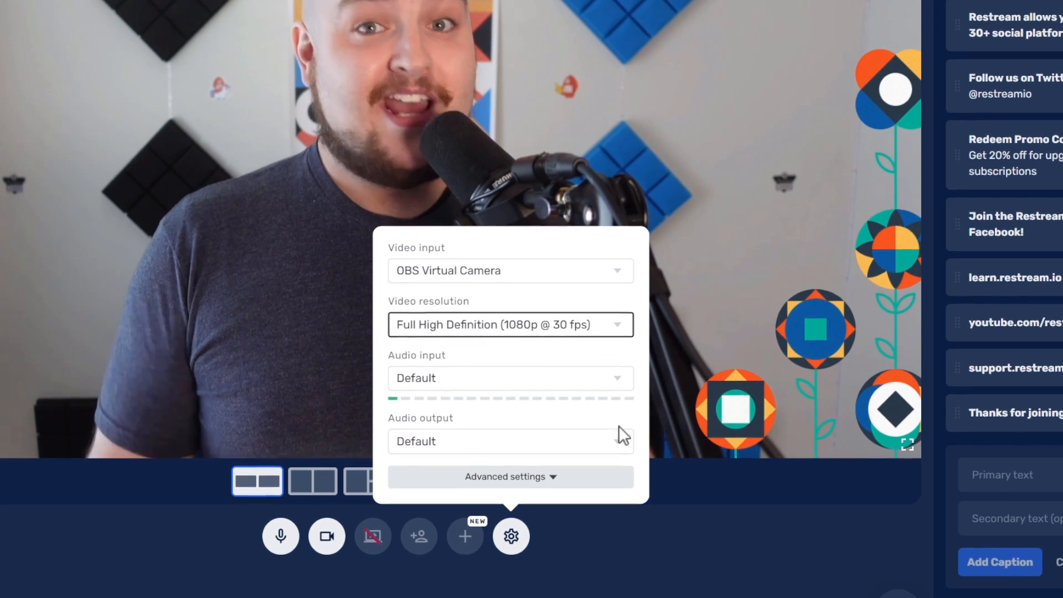
pyautogui.click(510, 476)
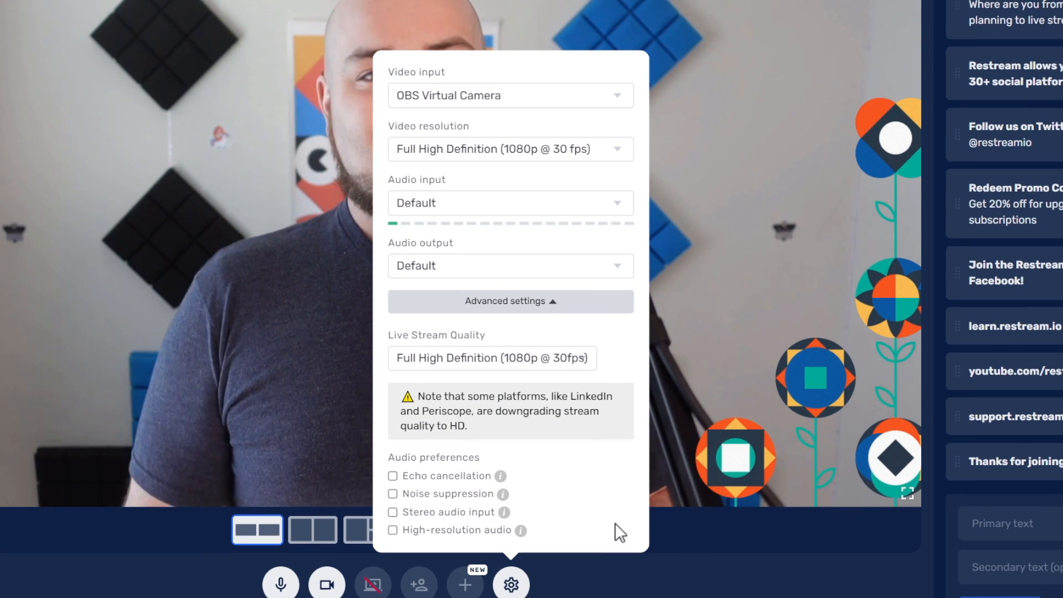
pyautogui.moveTo(595, 533)
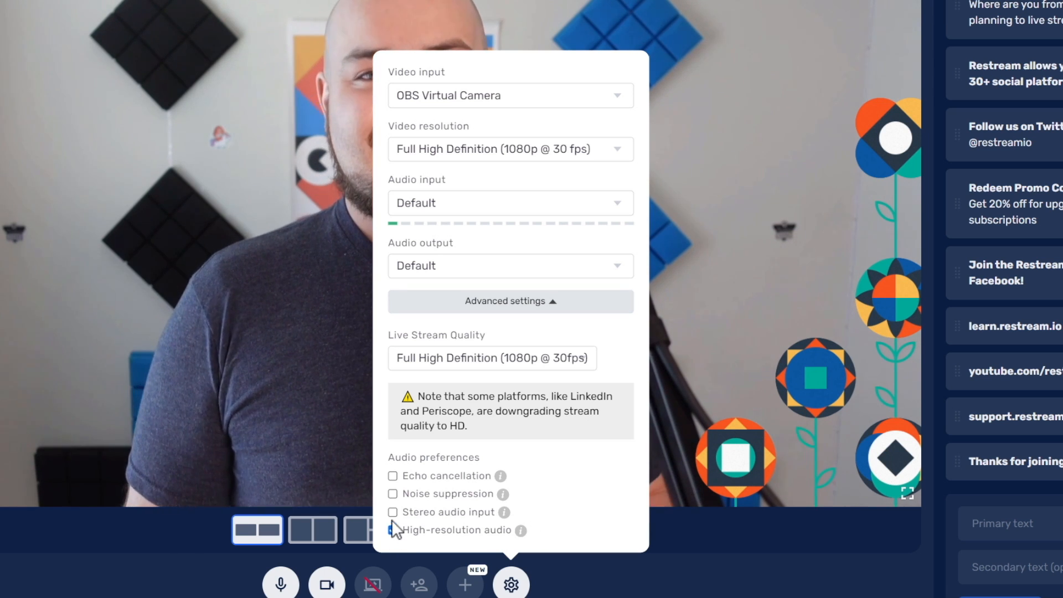
pyautogui.click(393, 530)
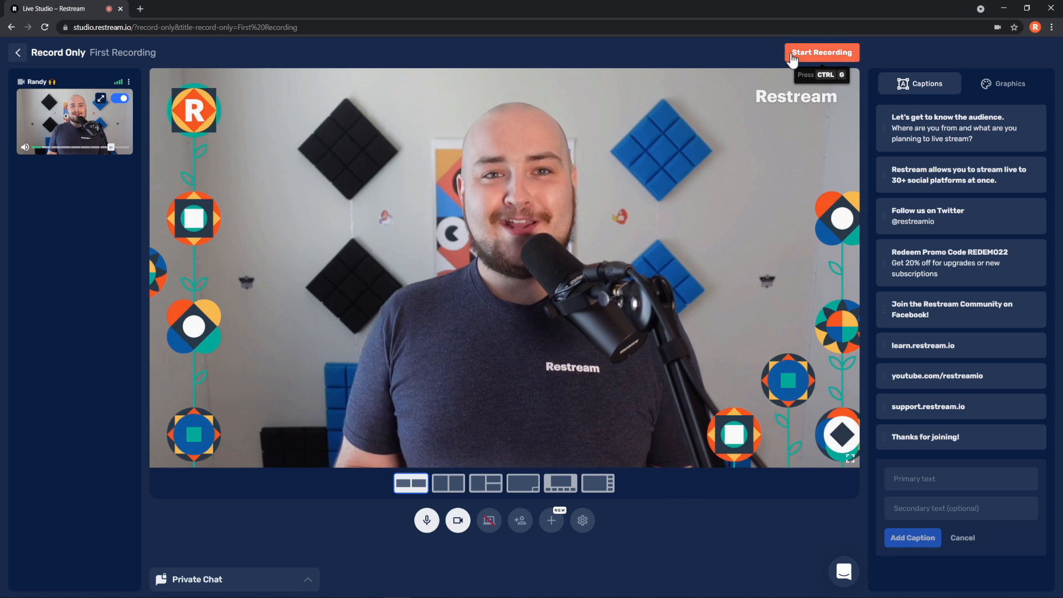
# - Record a few seconds, then request End Recording to bring up the stop confirmation
pyautogui.click(821, 52)
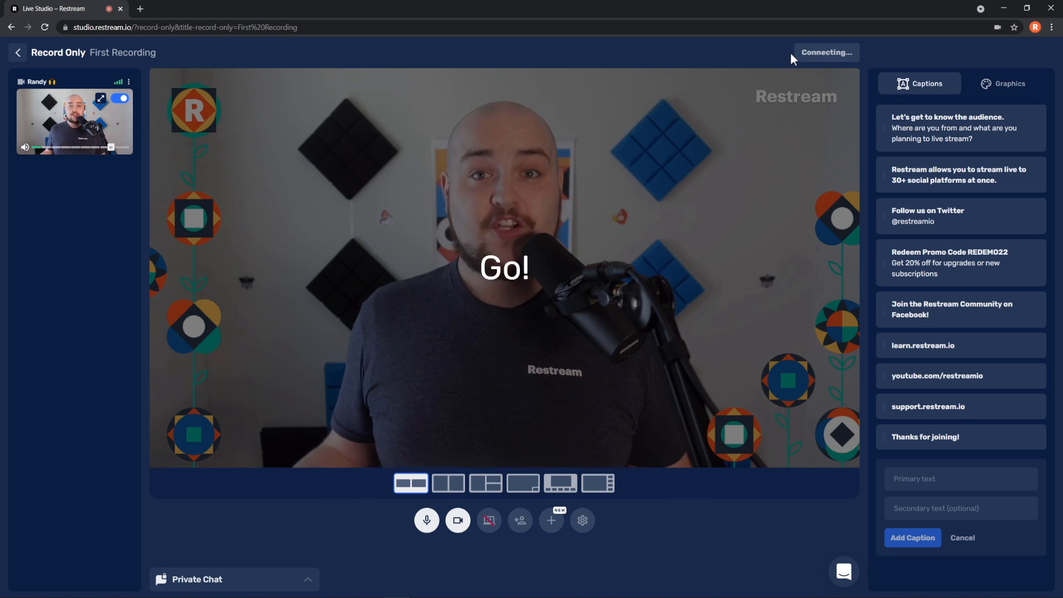
pyautogui.click(826, 52)
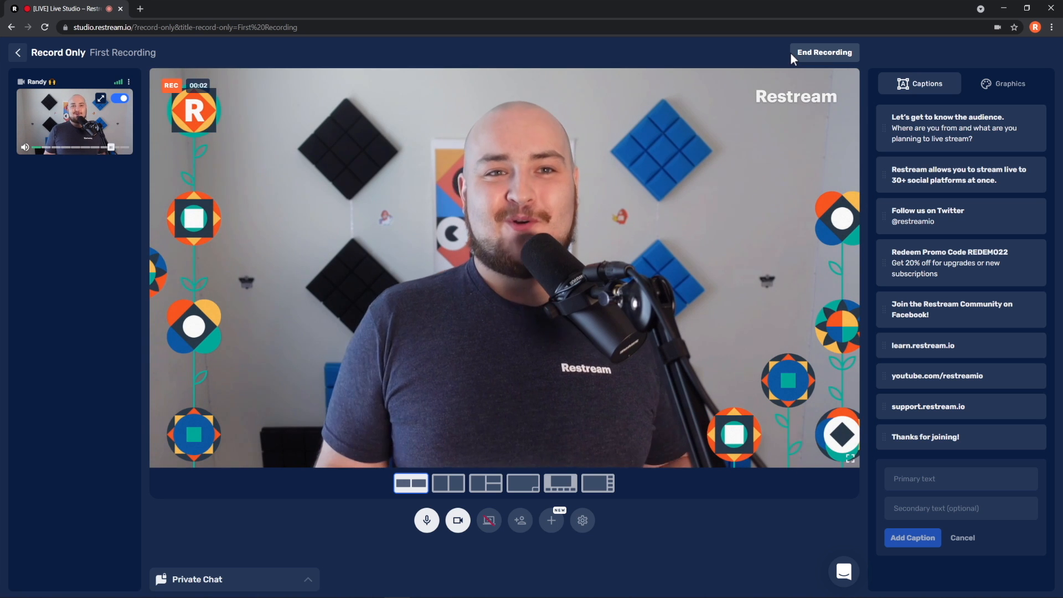
pyautogui.click(823, 52)
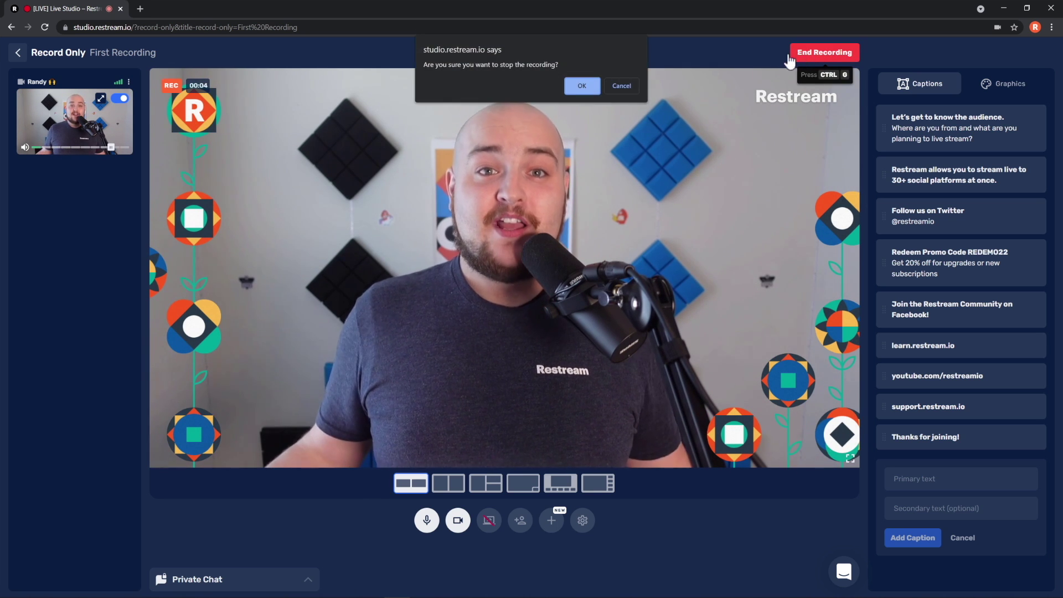
# - Confirm stopping and download the Full video (MP4) from Download recordings
pyautogui.click(580, 85)
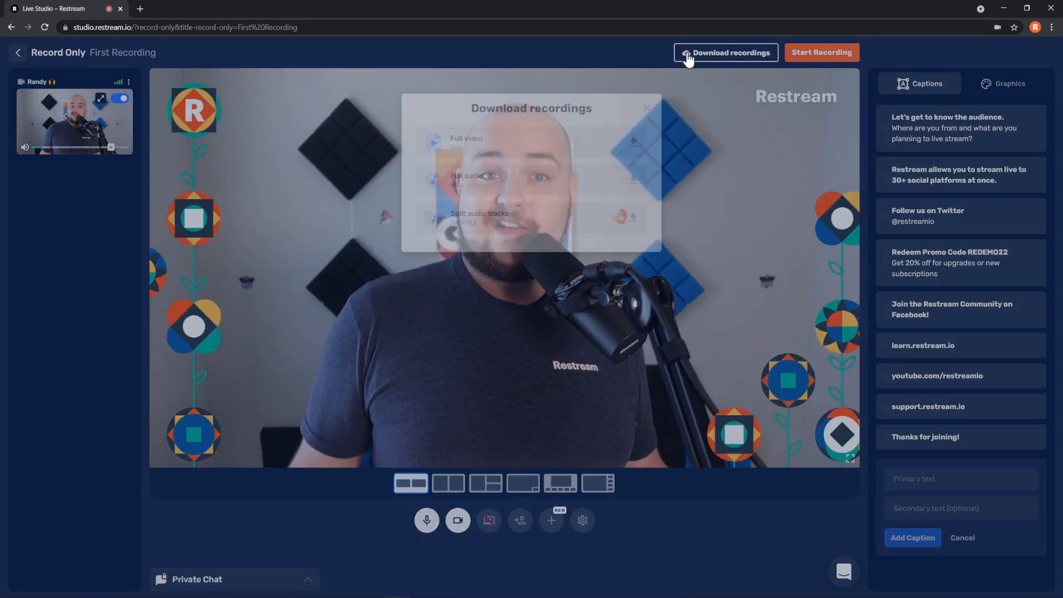
pyautogui.click(725, 52)
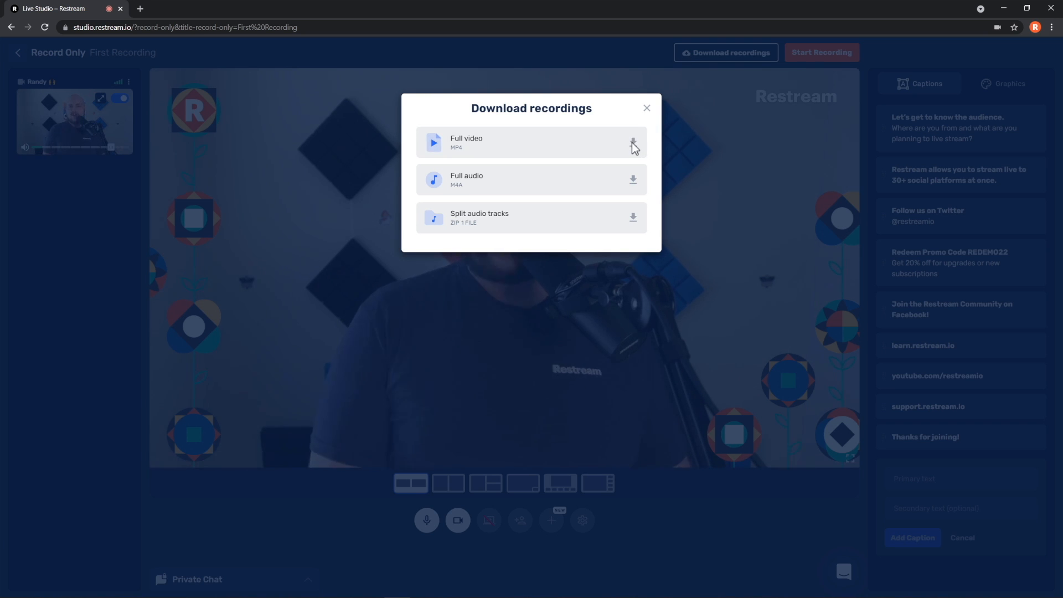
pyautogui.click(646, 108)
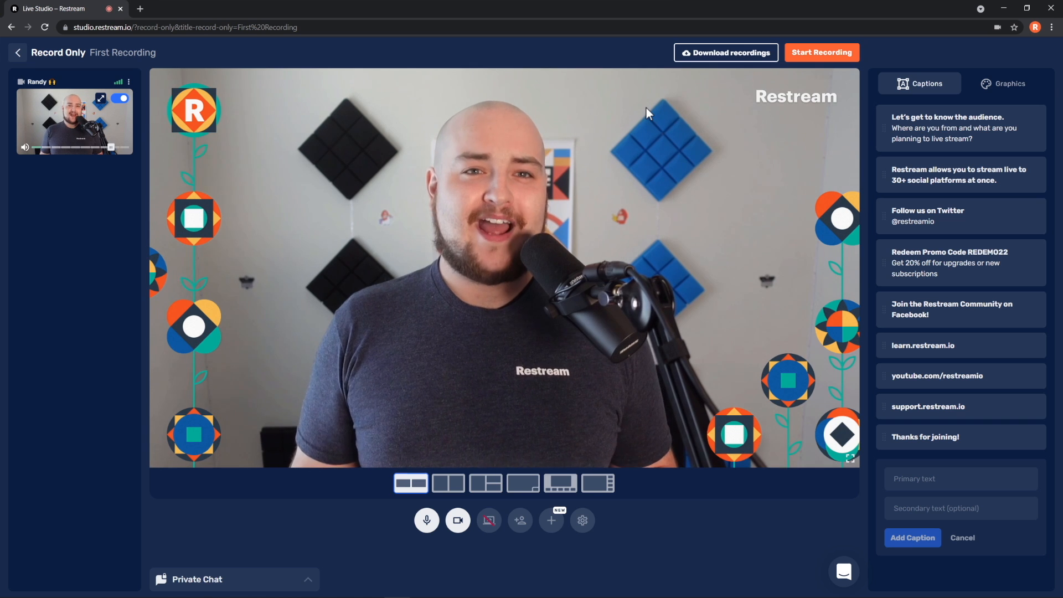
# - Go to Video Storage > Recordings to find the 9-second recording, then close its download dialog
pyautogui.click(17, 52)
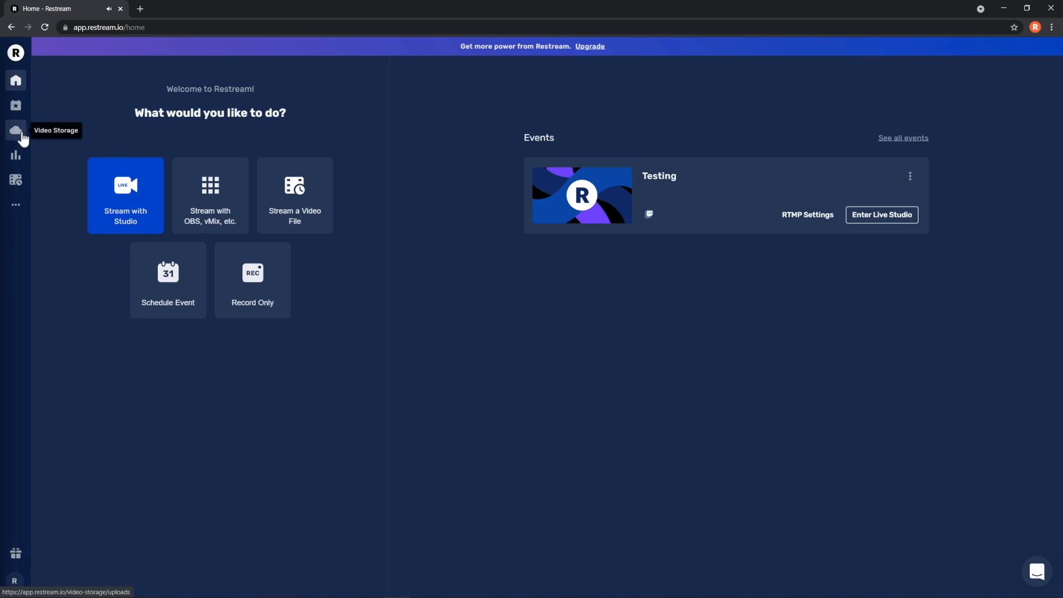
pyautogui.click(15, 130)
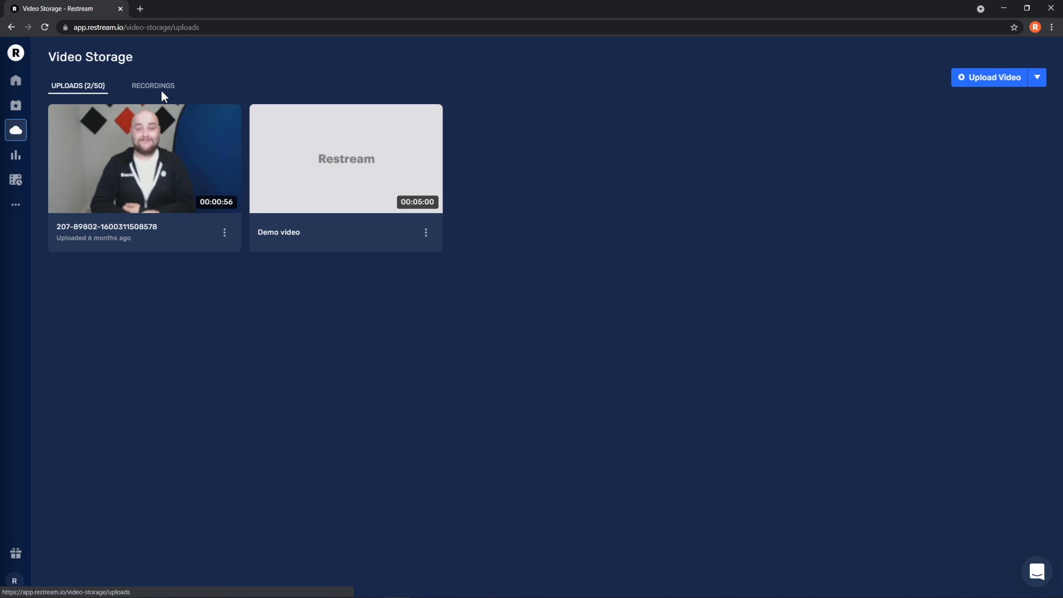
pyautogui.click(152, 85)
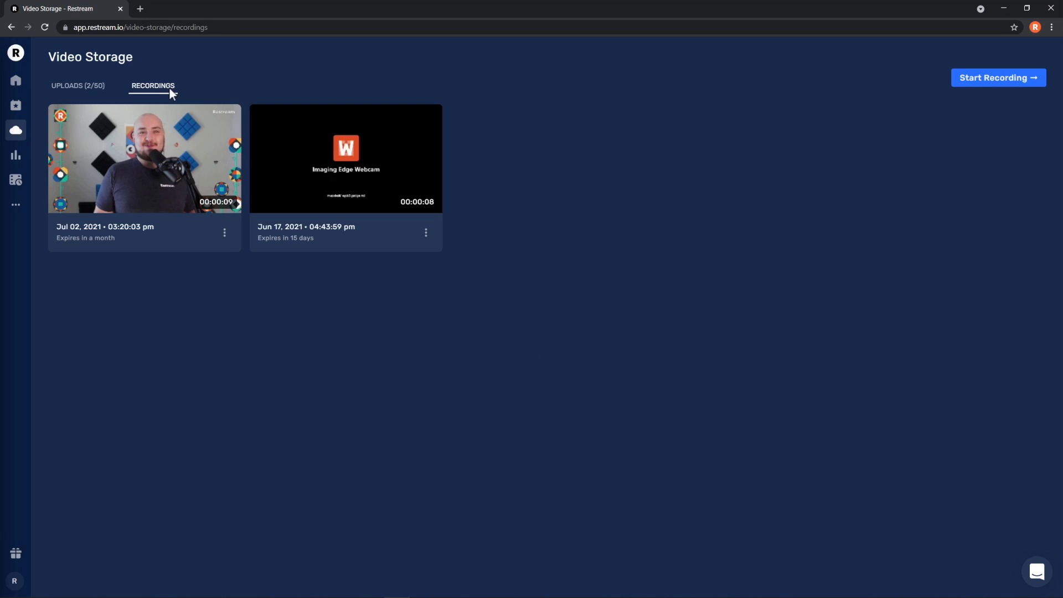
pyautogui.moveTo(224, 227)
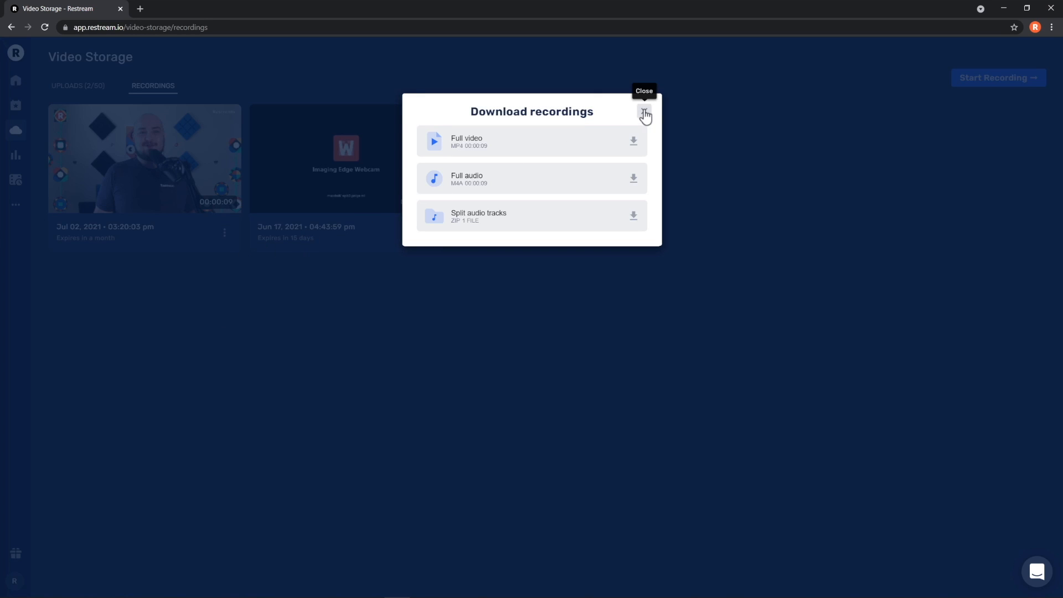
pyautogui.click(643, 112)
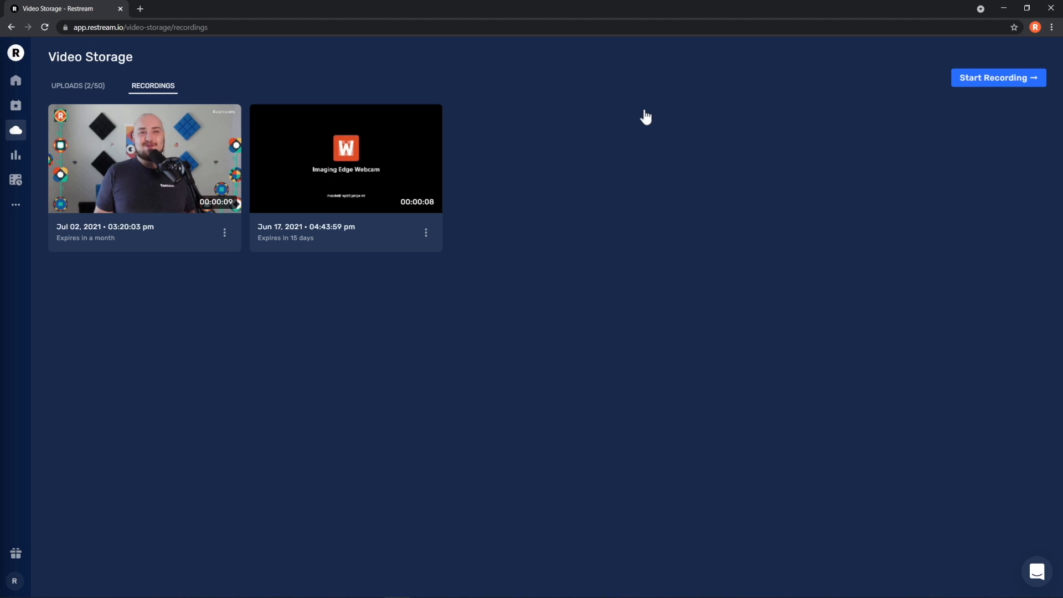